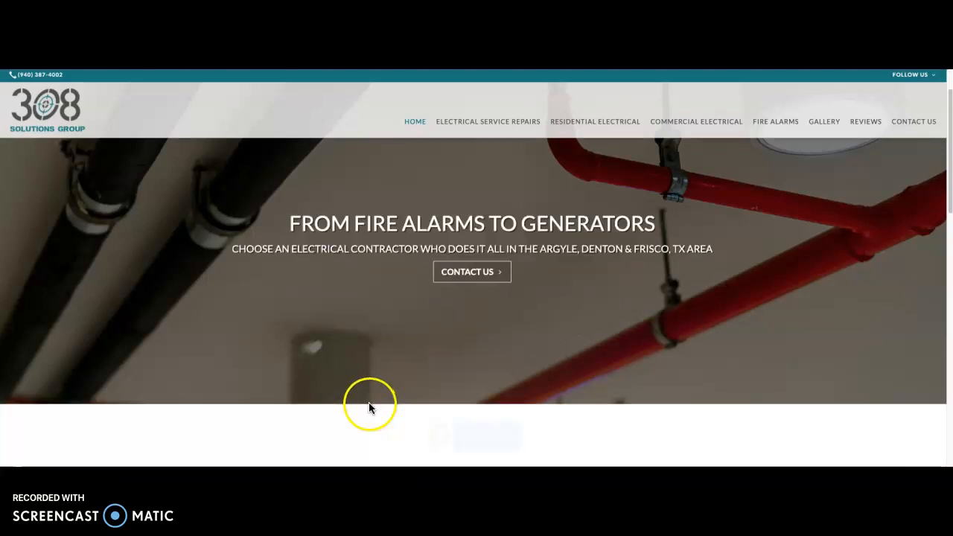
Step: Scroll the homepage past the hero, maintenance contracts banner, service cards and services list
{"action": "scroll", "scroll_direction": "down", "scroll_amount": 3}
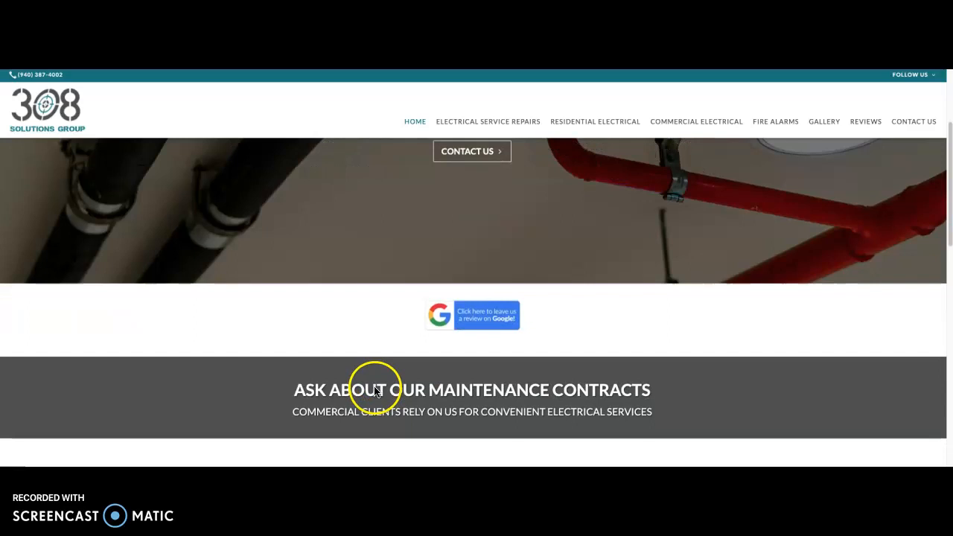
{"action": "scroll", "scroll_direction": "down", "scroll_amount": 3}
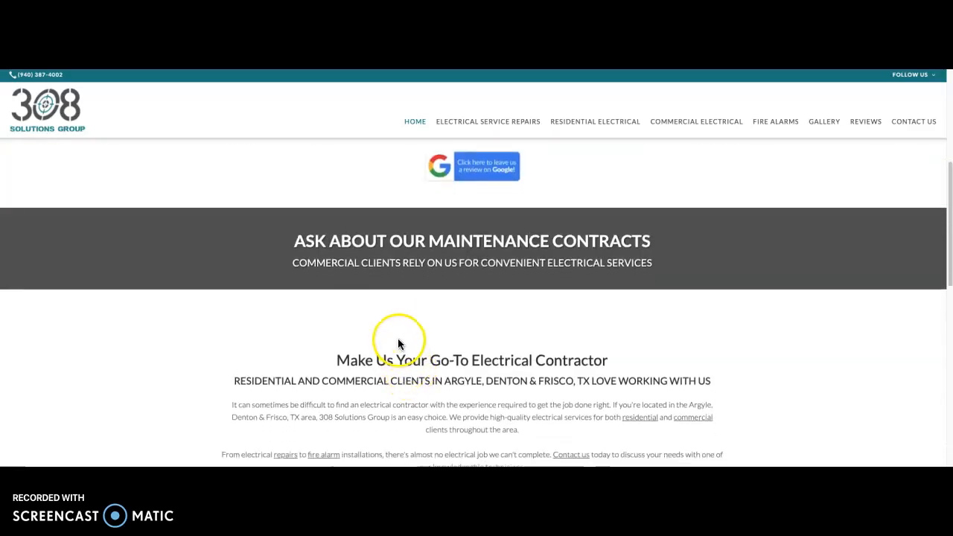
{"action": "scroll", "scroll_direction": "down", "scroll_amount": 3}
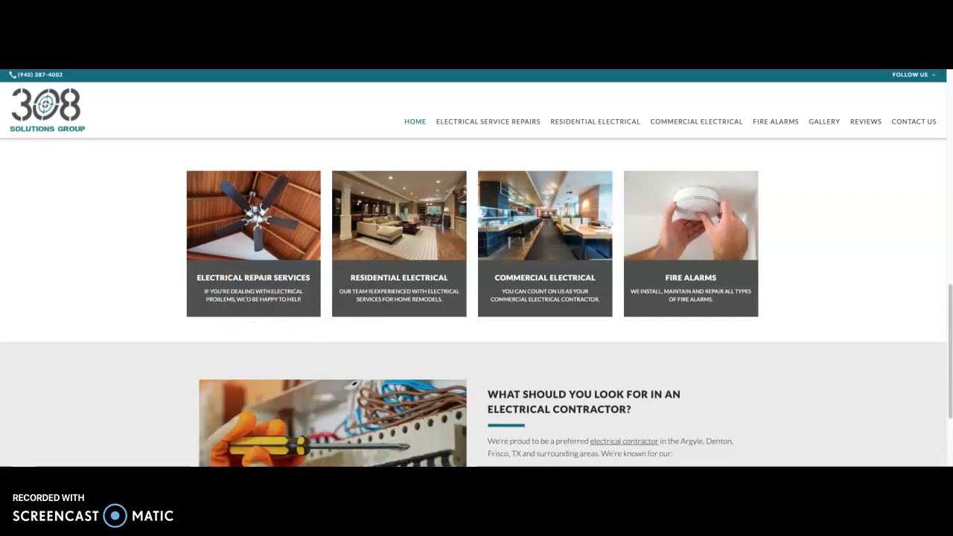
{"action": "scroll", "scroll_direction": "down", "scroll_amount": 3}
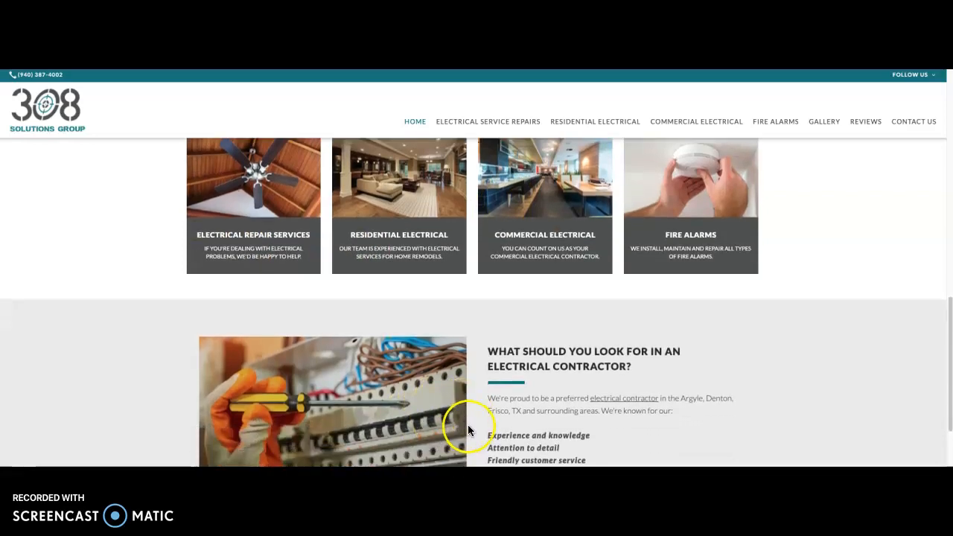
{"action": "scroll", "scroll_direction": "down", "scroll_amount": 3}
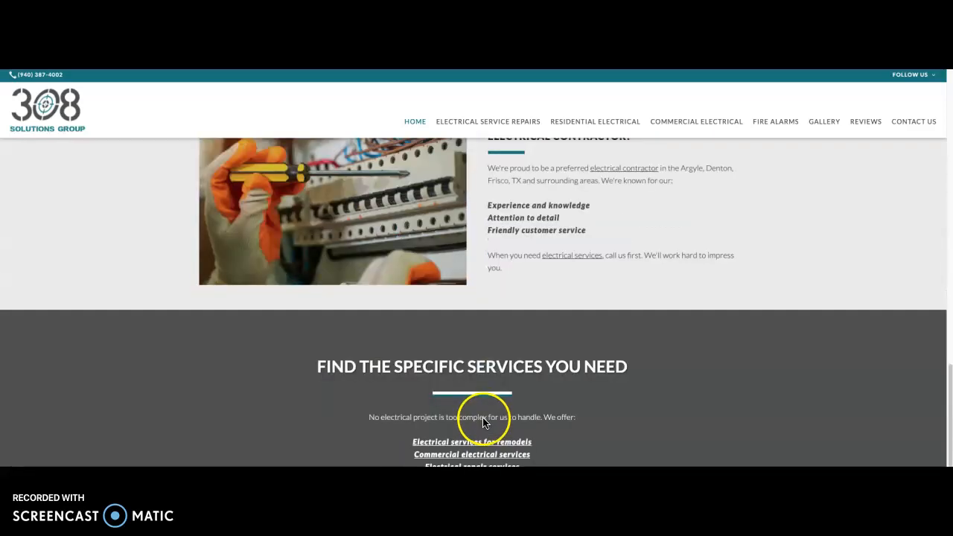
{"action": "scroll", "scroll_direction": "down", "scroll_amount": 3}
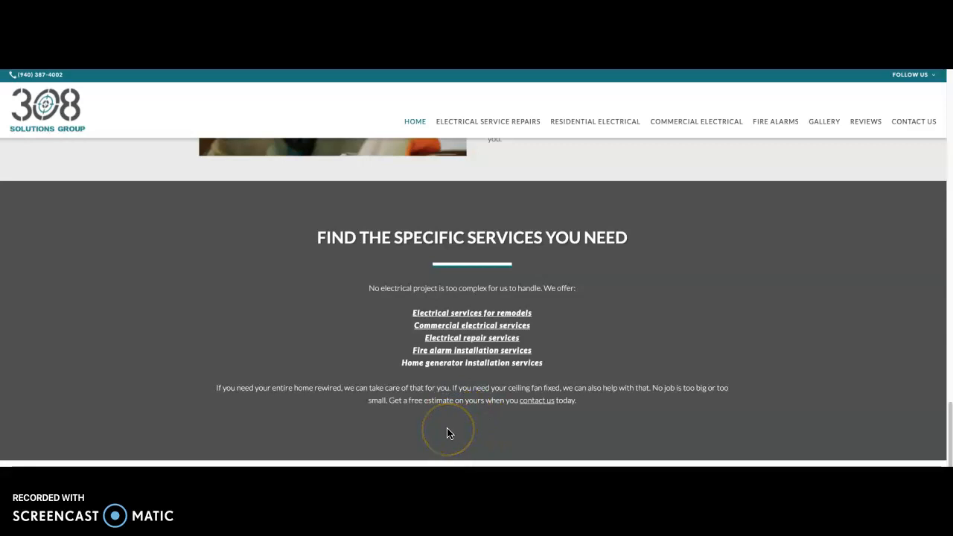
{"action": "scroll", "scroll_direction": "up", "scroll_amount": 3}
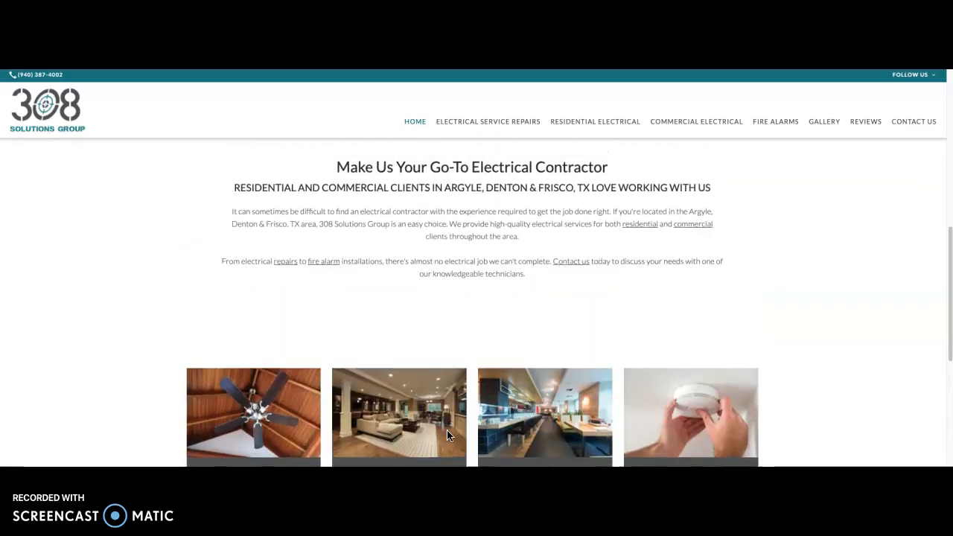
{"action": "scroll", "scroll_direction": "down", "scroll_amount": 3}
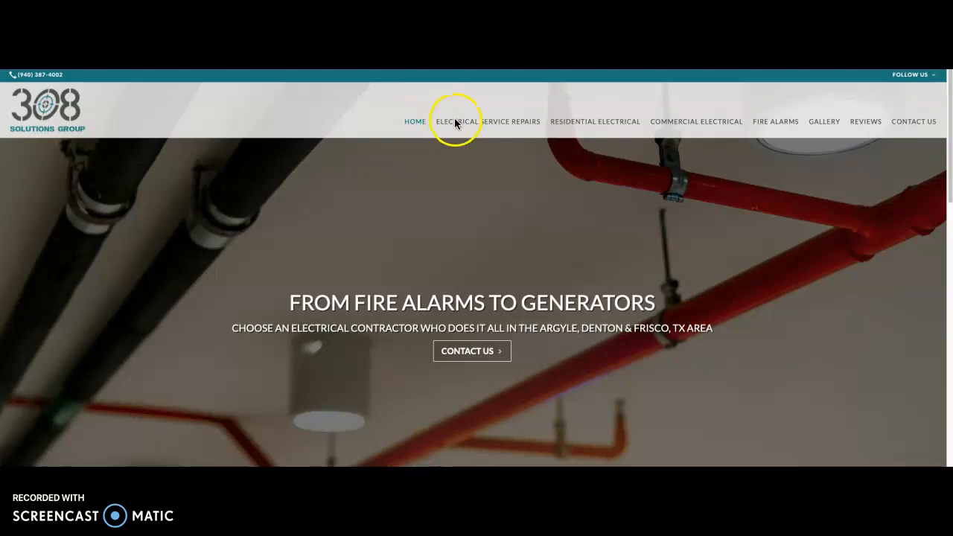
{"action": "mouse_move", "coordinate": [908, 92]}
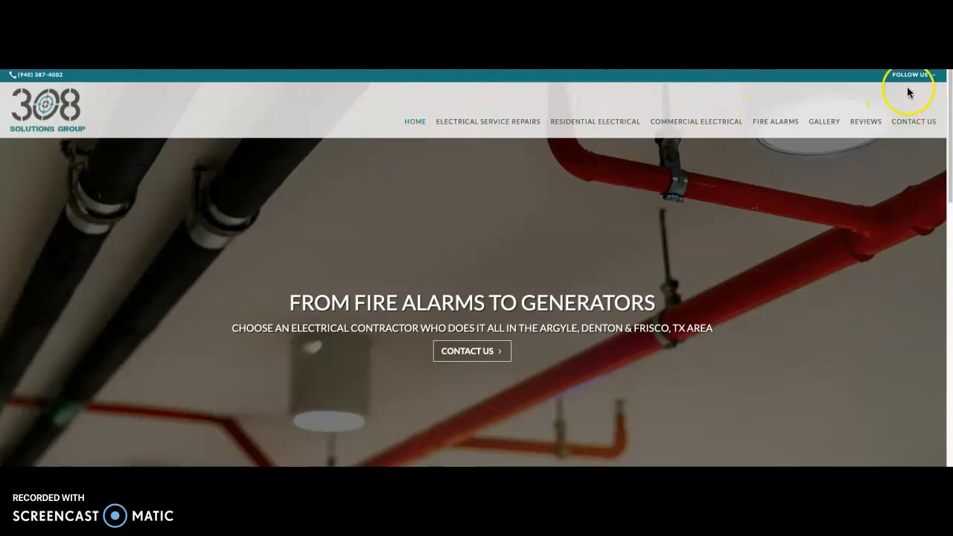
{"action": "mouse_move", "coordinate": [599, 129]}
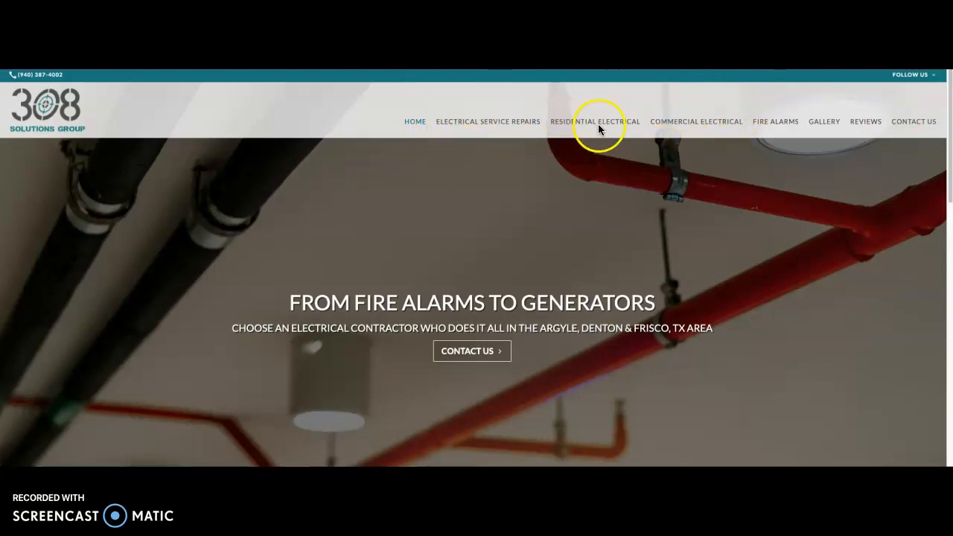
{"action": "mouse_move", "coordinate": [657, 130]}
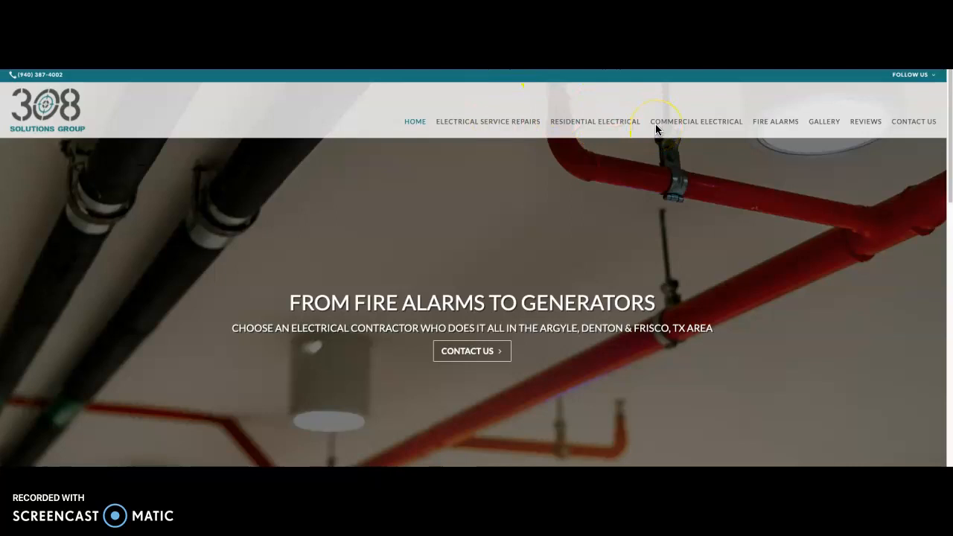
Step: Scroll past the review badge and service cards to 'Find the Specific Services You Need'
{"action": "scroll", "scroll_direction": "down", "scroll_amount": 3}
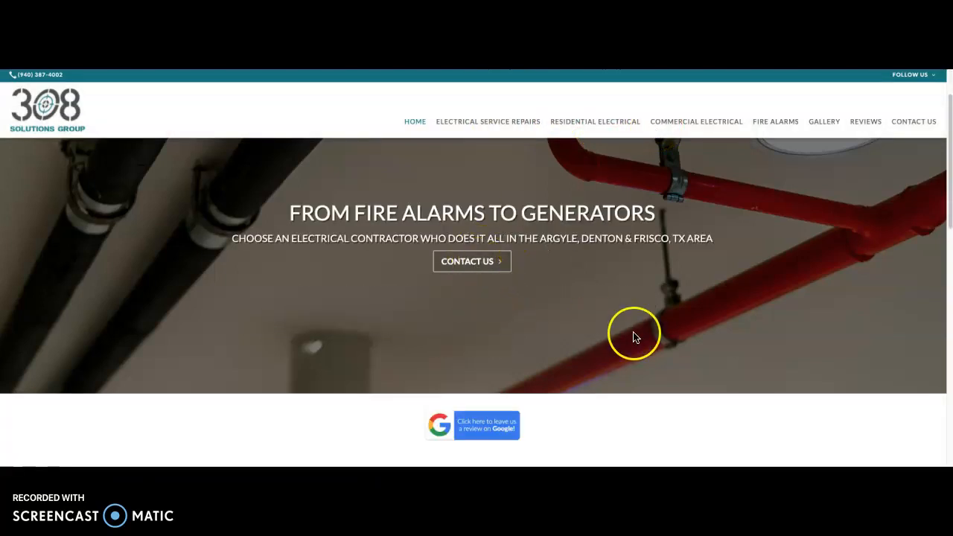
{"action": "mouse_move", "coordinate": [467, 261]}
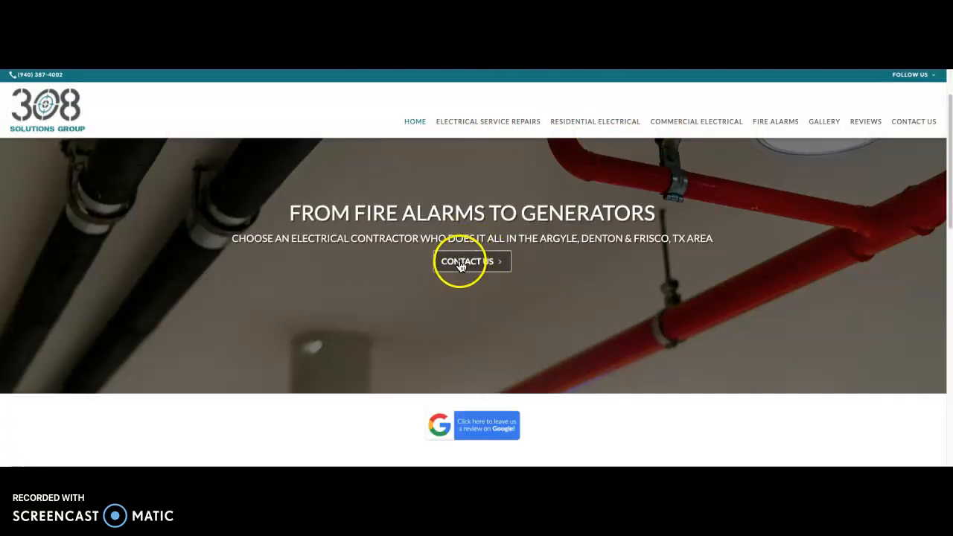
{"action": "scroll", "scroll_direction": "down", "scroll_amount": 3}
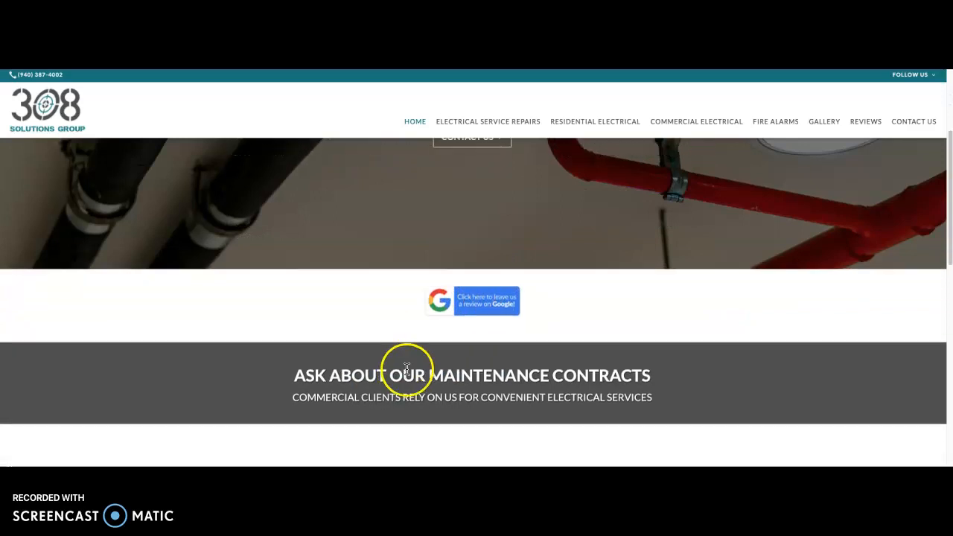
{"action": "scroll", "scroll_direction": "up", "scroll_amount": 3}
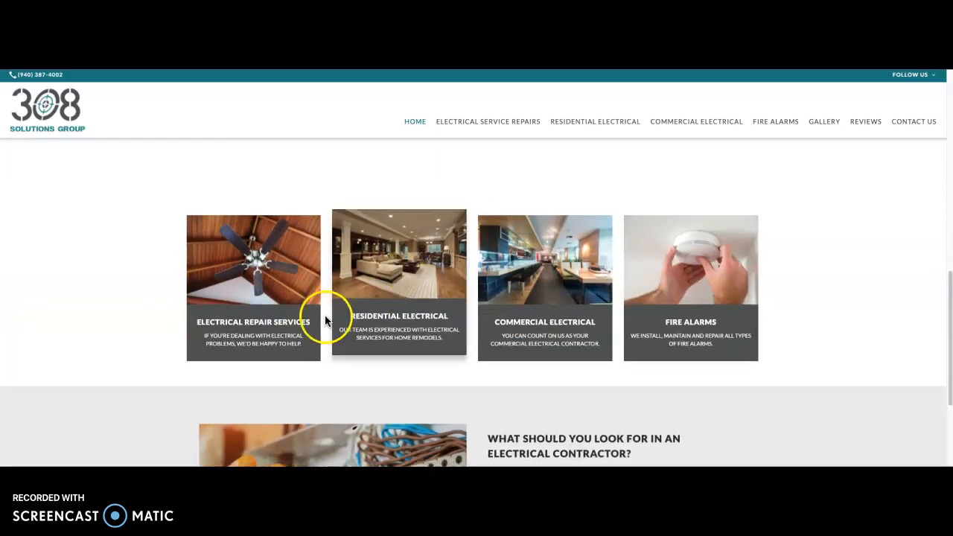
{"action": "scroll", "scroll_direction": "down", "scroll_amount": 3}
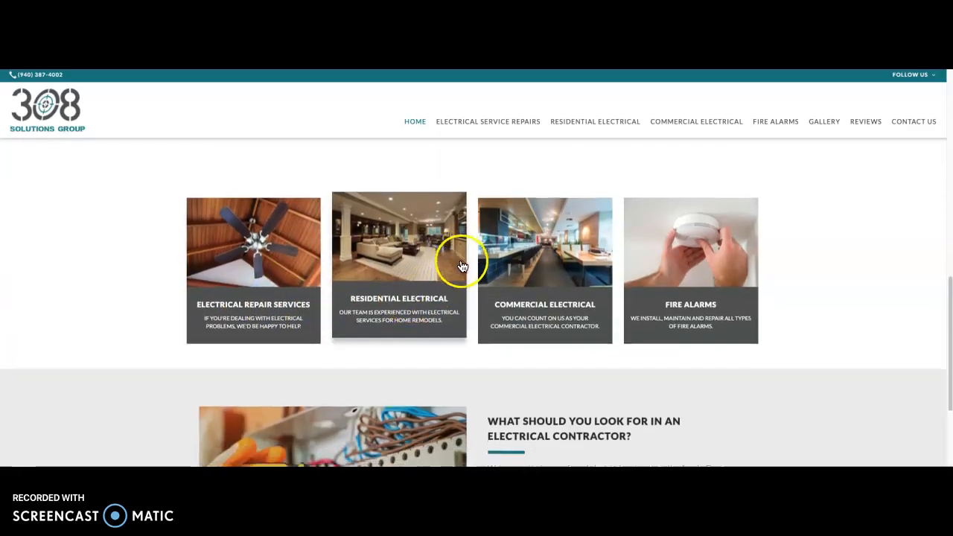
{"action": "scroll", "scroll_direction": "down", "scroll_amount": 3}
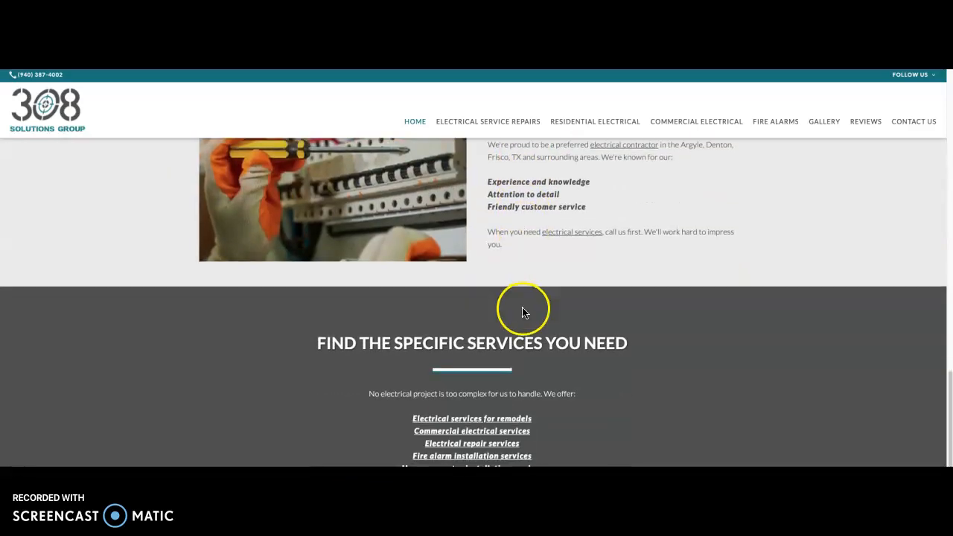
{"action": "scroll", "scroll_direction": "down", "scroll_amount": 3}
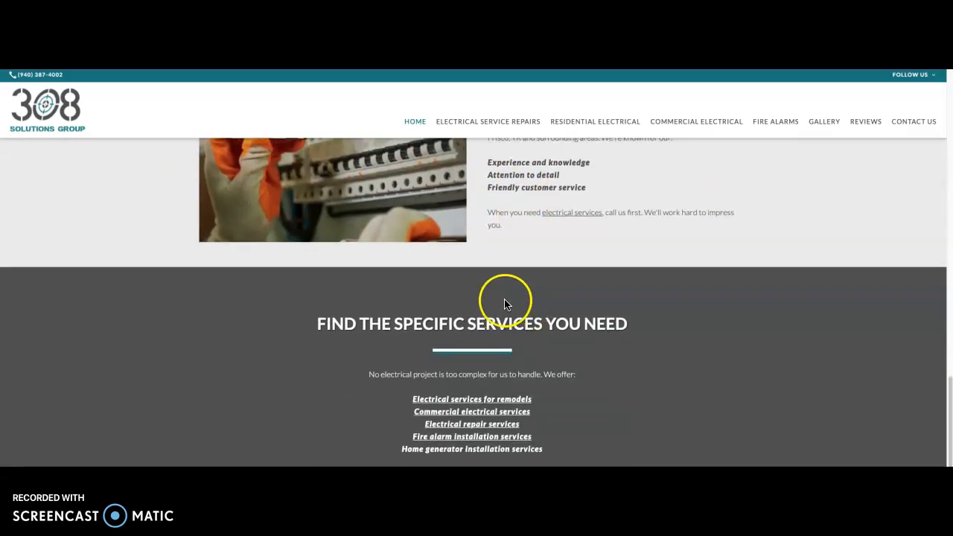
Step: Scroll past the maintenance contracts banner to the four service cards and contractor-advice section
{"action": "scroll", "scroll_direction": "up", "scroll_amount": 3}
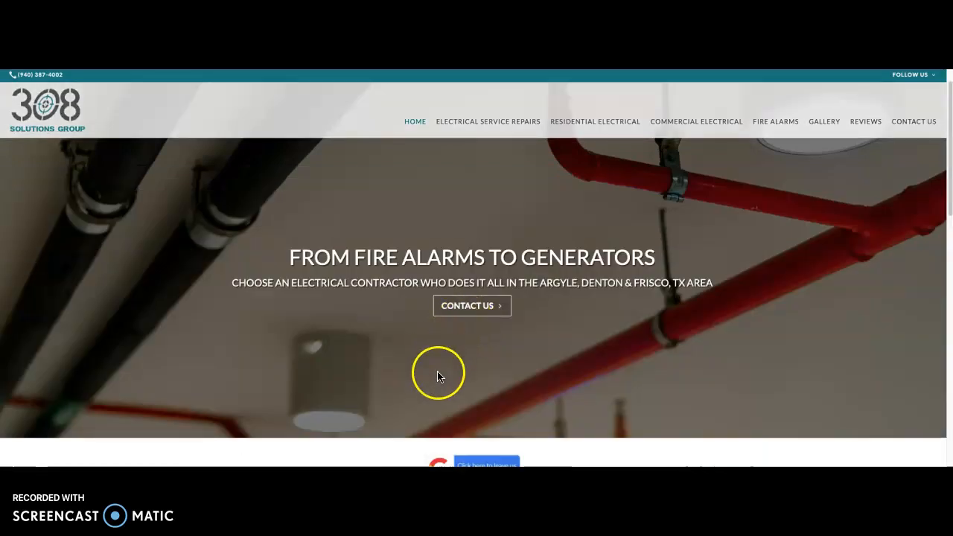
{"action": "scroll", "scroll_direction": "down", "scroll_amount": 3}
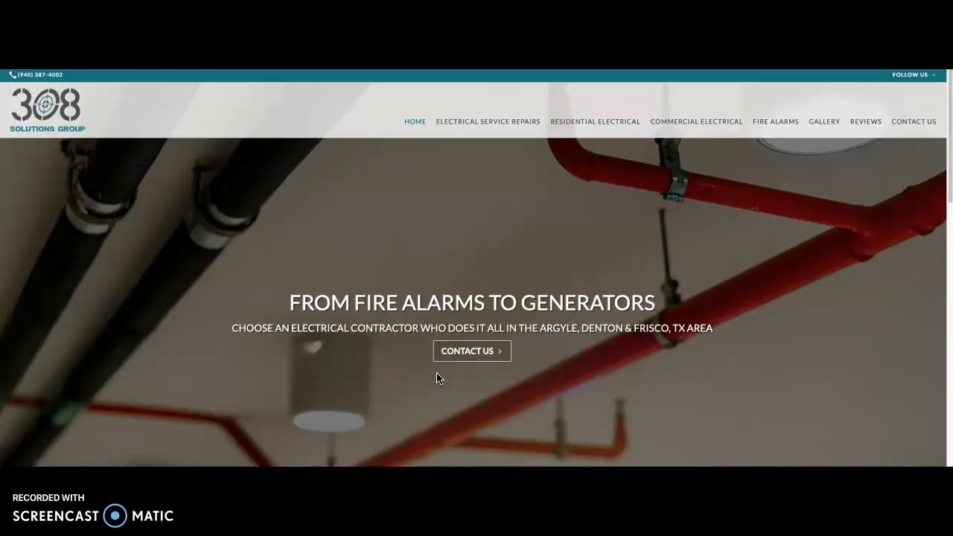
{"action": "scroll", "scroll_direction": "down", "scroll_amount": 3}
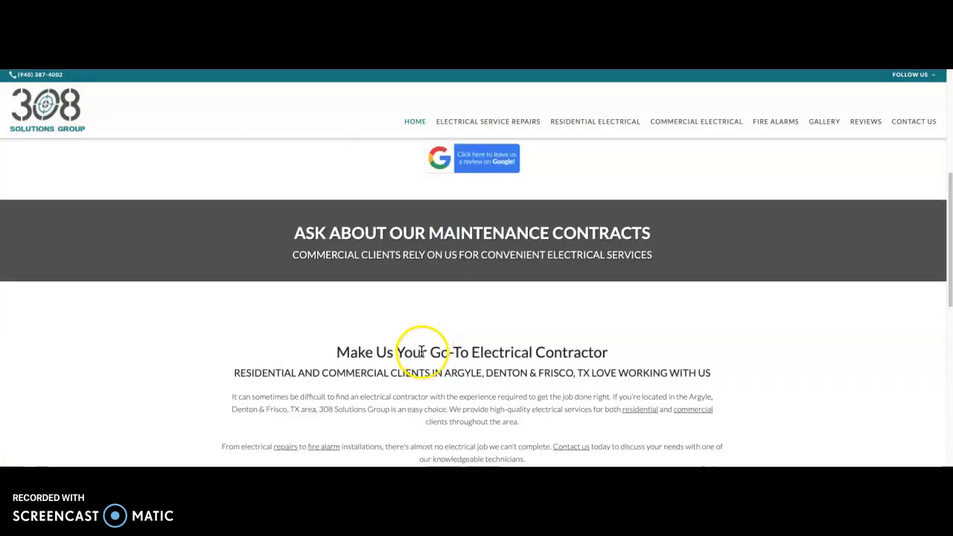
{"action": "scroll", "scroll_direction": "down", "scroll_amount": 3}
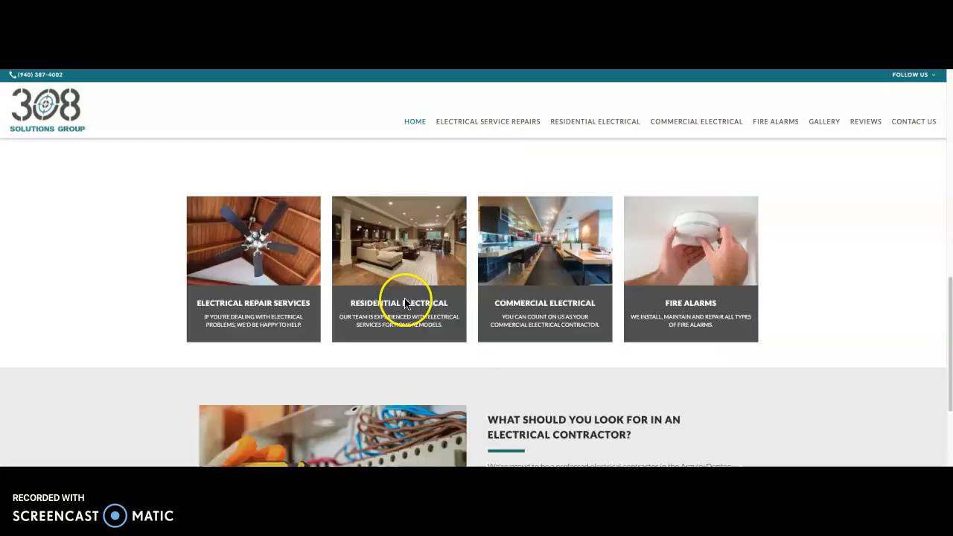
{"action": "scroll", "scroll_direction": "down", "scroll_amount": 3}
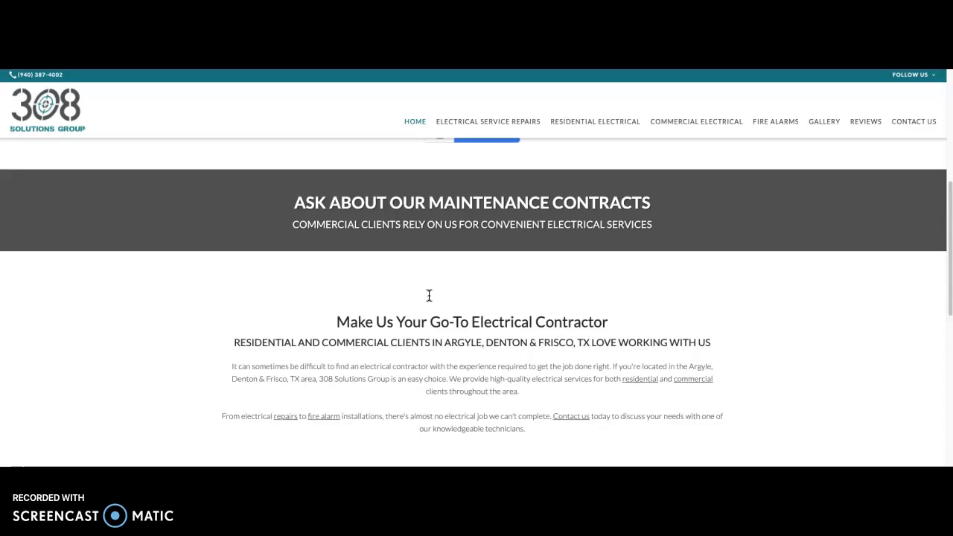
{"action": "left_click", "coordinate": [399, 297]}
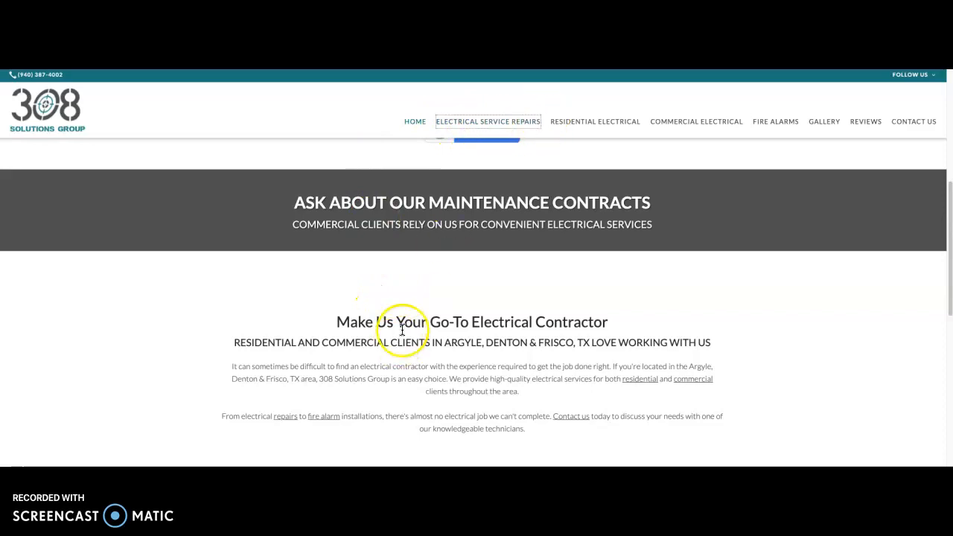
{"action": "mouse_move", "coordinate": [402, 330]}
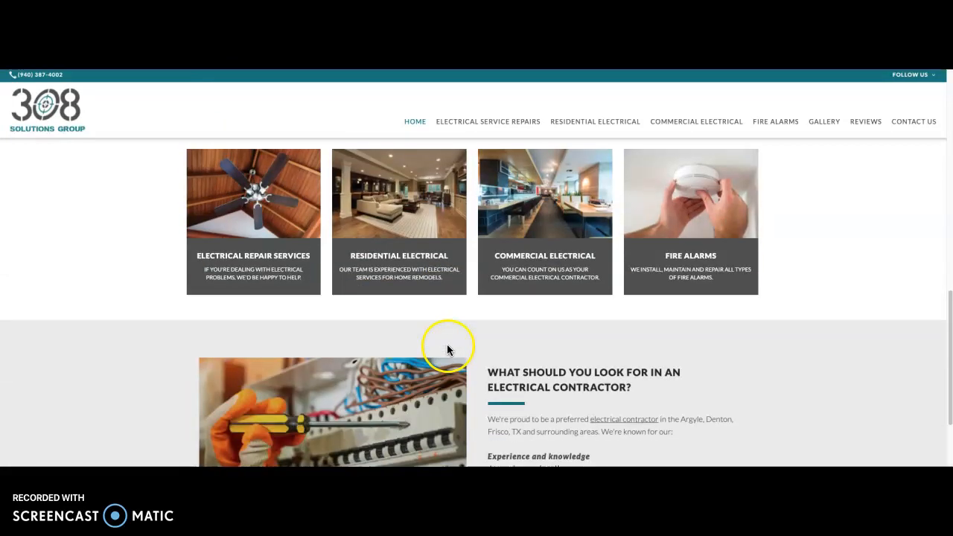
{"action": "scroll", "scroll_direction": "down", "scroll_amount": 3}
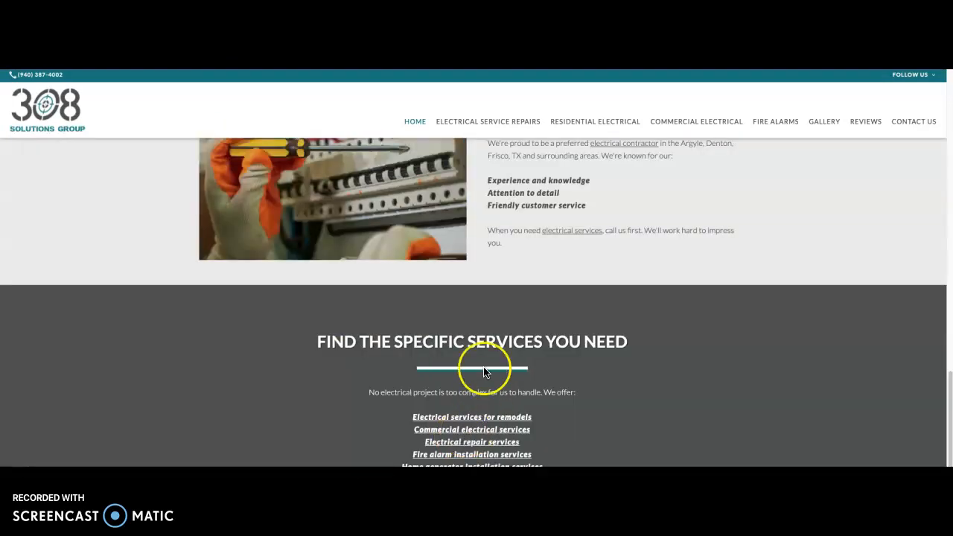
{"action": "scroll", "scroll_direction": "up", "scroll_amount": 3}
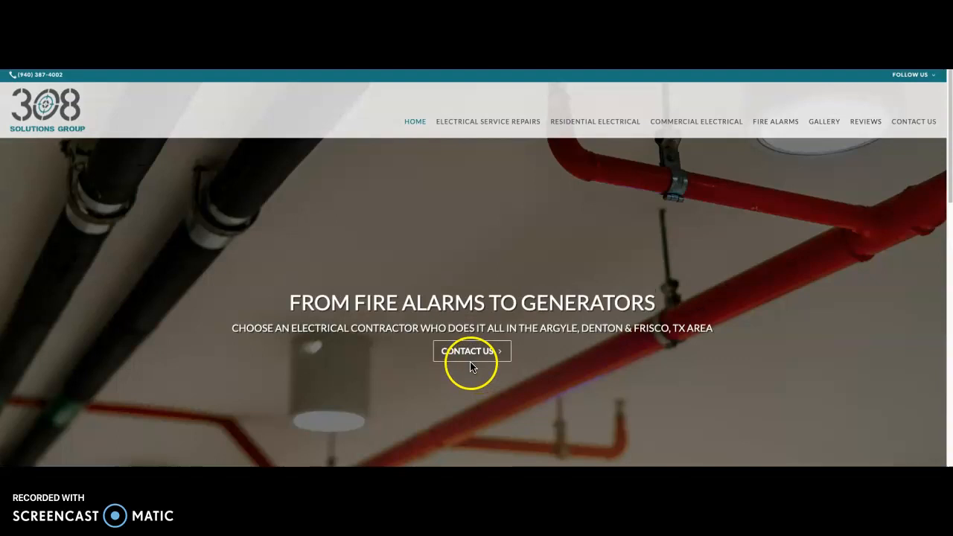
{"action": "mouse_move", "coordinate": [454, 320]}
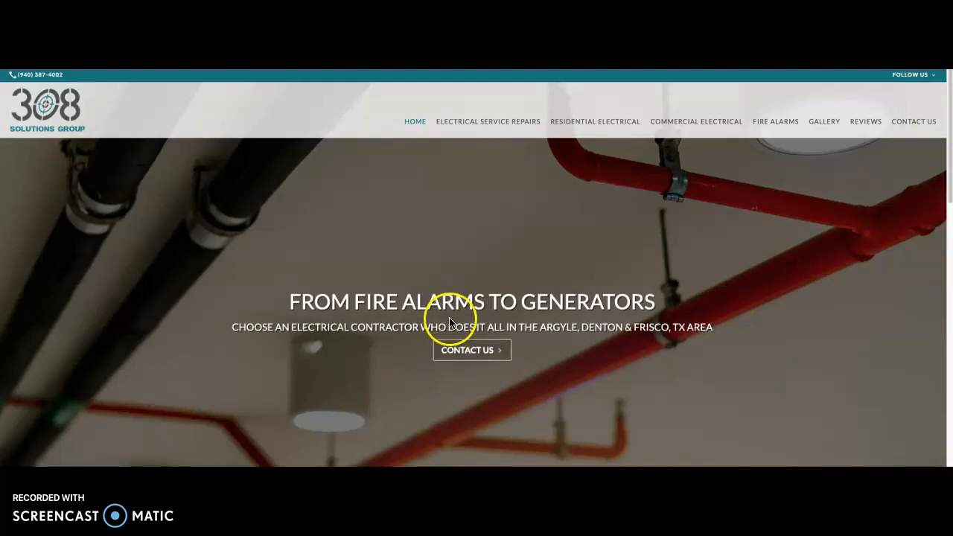
{"action": "scroll", "scroll_direction": "down", "scroll_amount": 3}
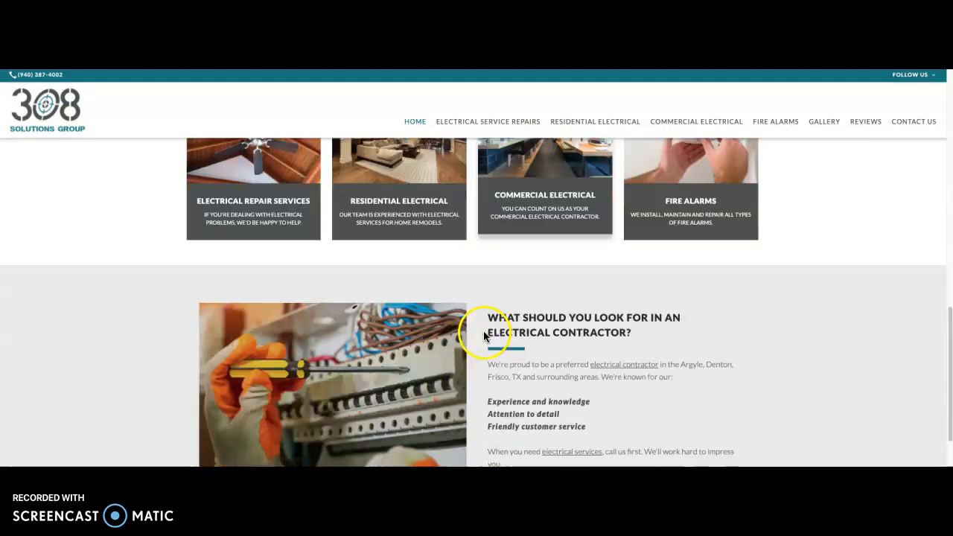
{"action": "scroll", "scroll_direction": "down", "scroll_amount": 3}
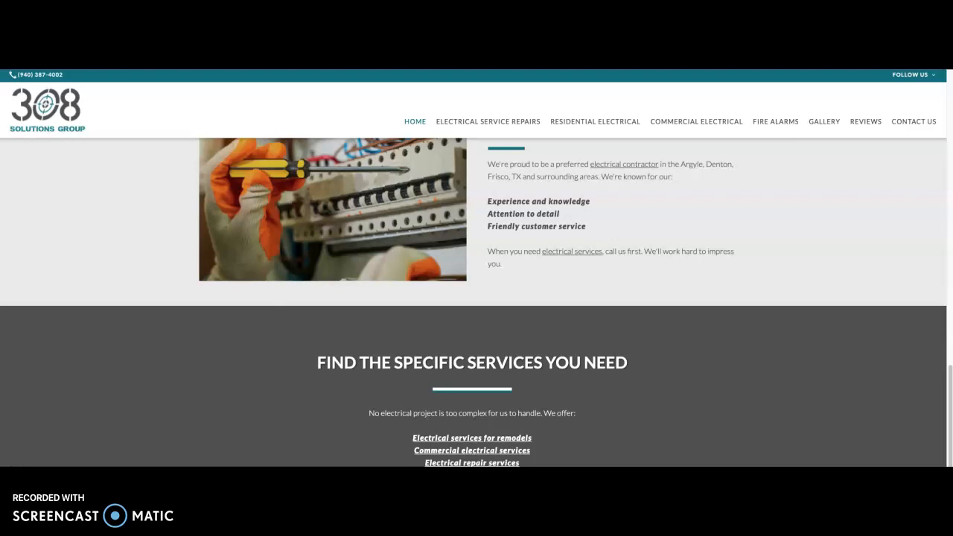
{"action": "scroll", "scroll_direction": "up", "scroll_amount": 3}
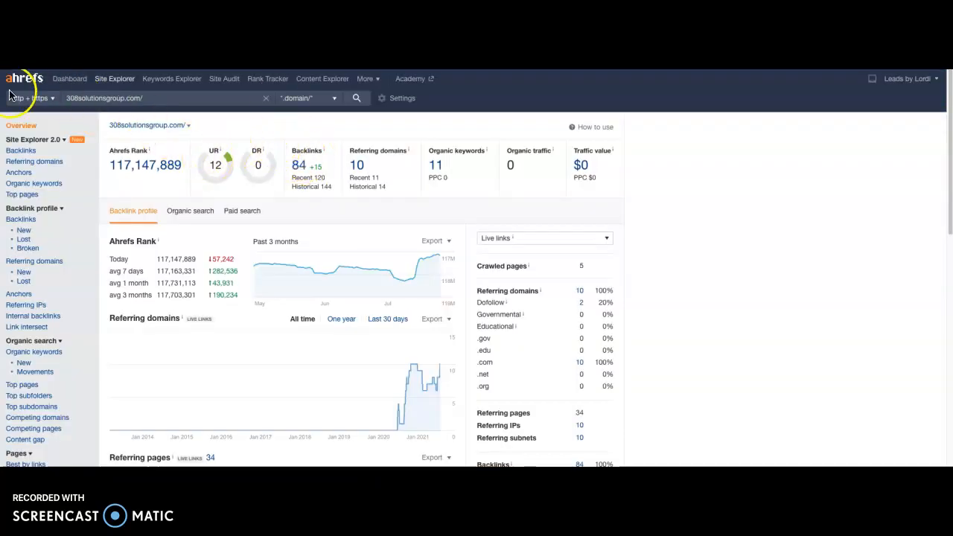
{"action": "mouse_move", "coordinate": [146, 123]}
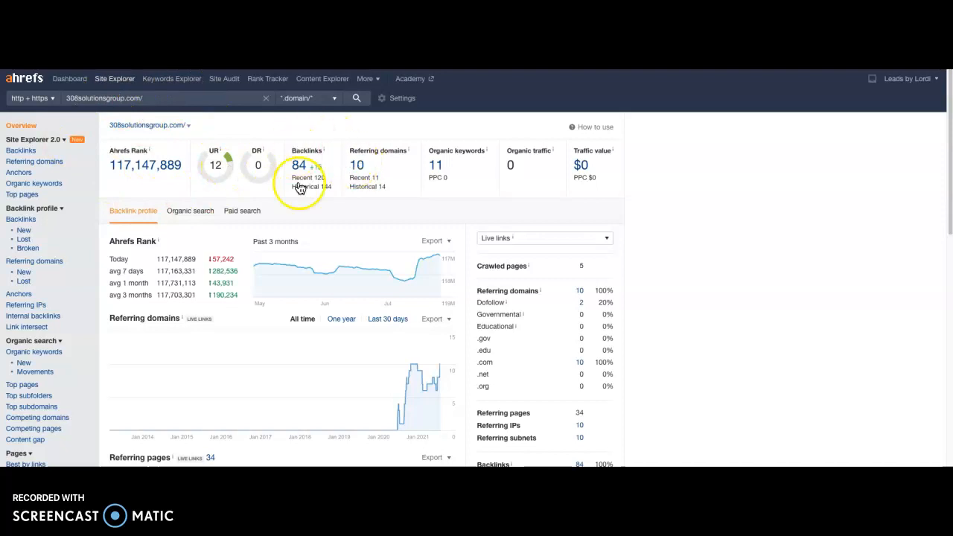
{"action": "mouse_move", "coordinate": [266, 162]}
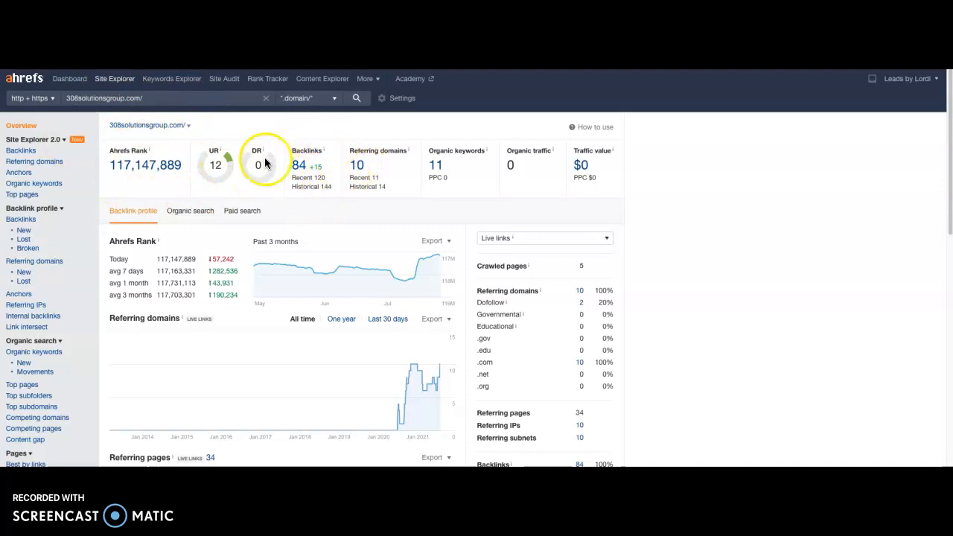
{"action": "mouse_move", "coordinate": [365, 203]}
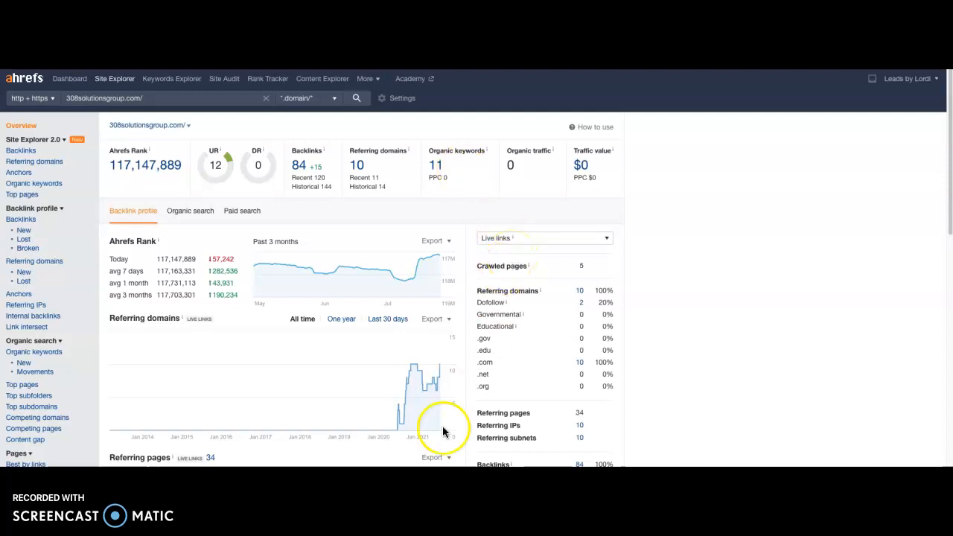
{"action": "mouse_move", "coordinate": [473, 360]}
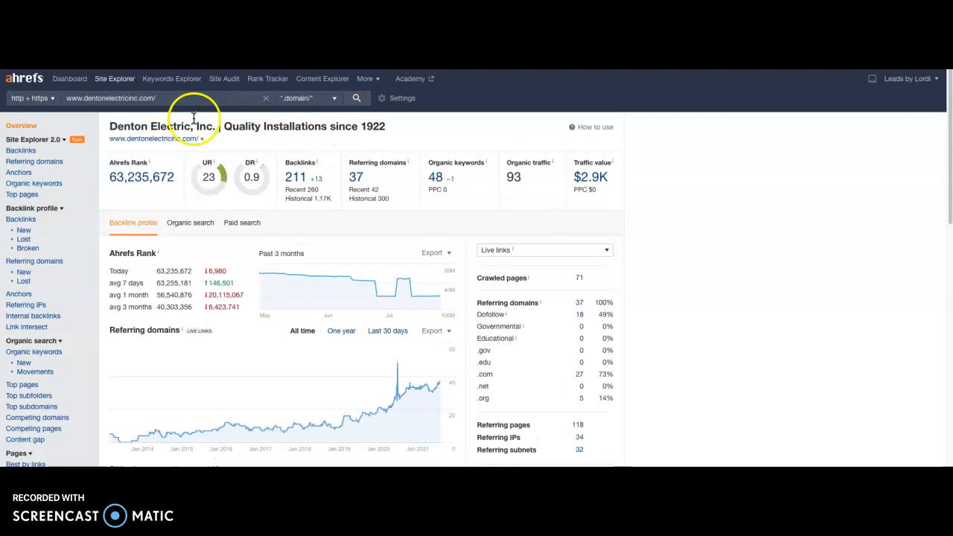
{"action": "mouse_move", "coordinate": [195, 122]}
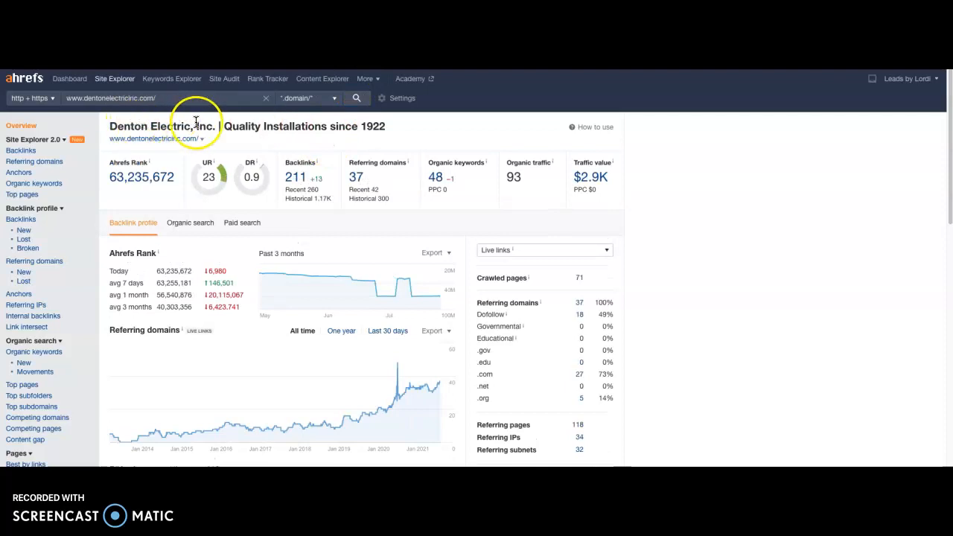
{"action": "mouse_move", "coordinate": [276, 157]}
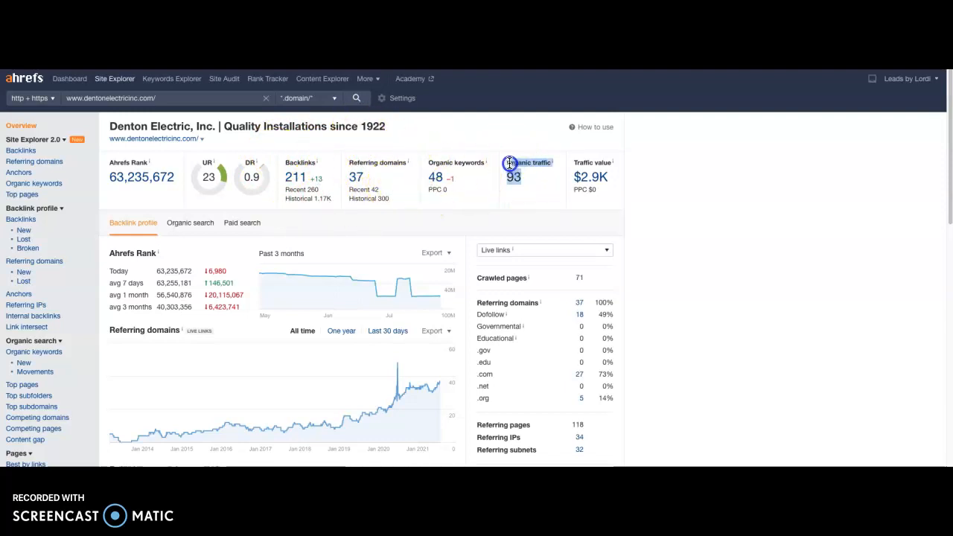
{"action": "mouse_move", "coordinate": [523, 147]}
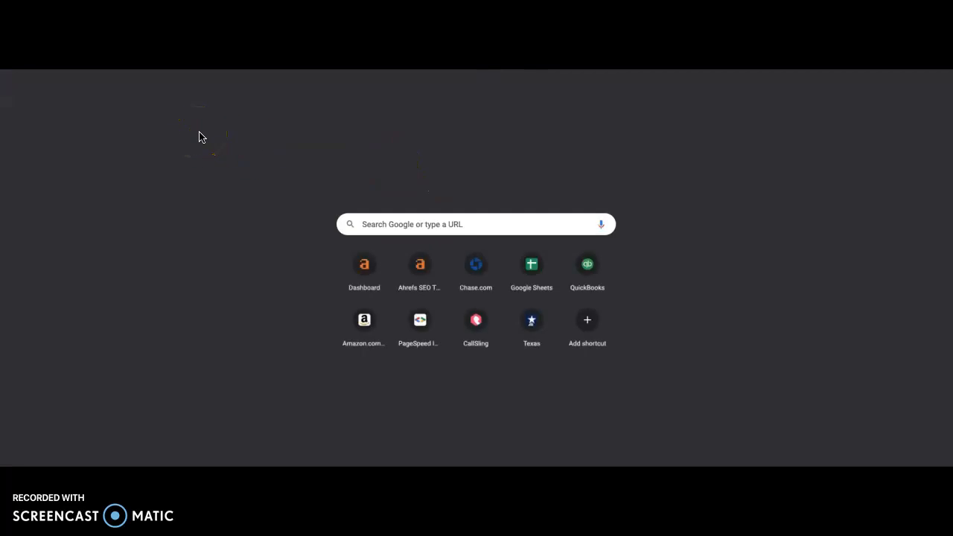
Step: Search Google for 'electrician denton tx' to show sponsored electricians and the map pack
{"action": "left_click", "coordinate": [475, 224]}
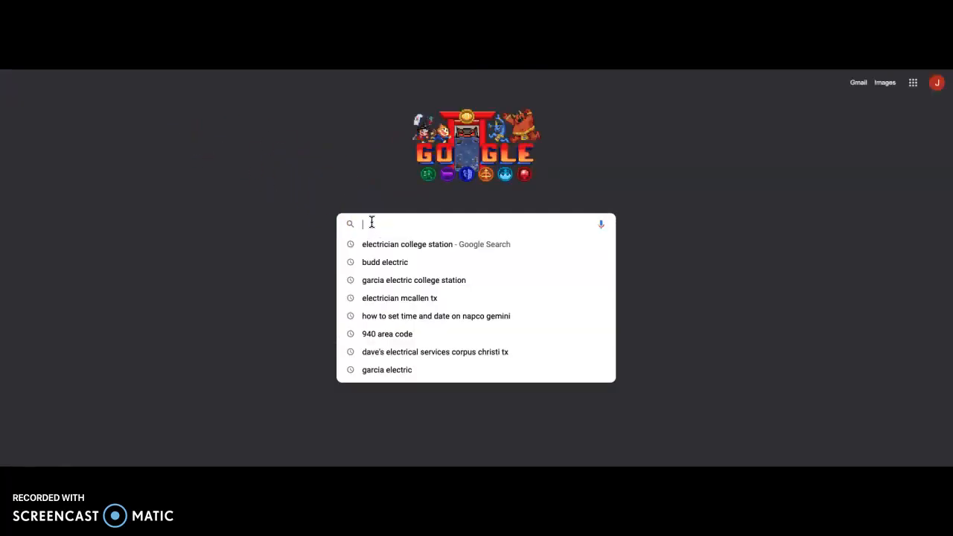
{"action": "type", "text": "electrician corpus christi"}
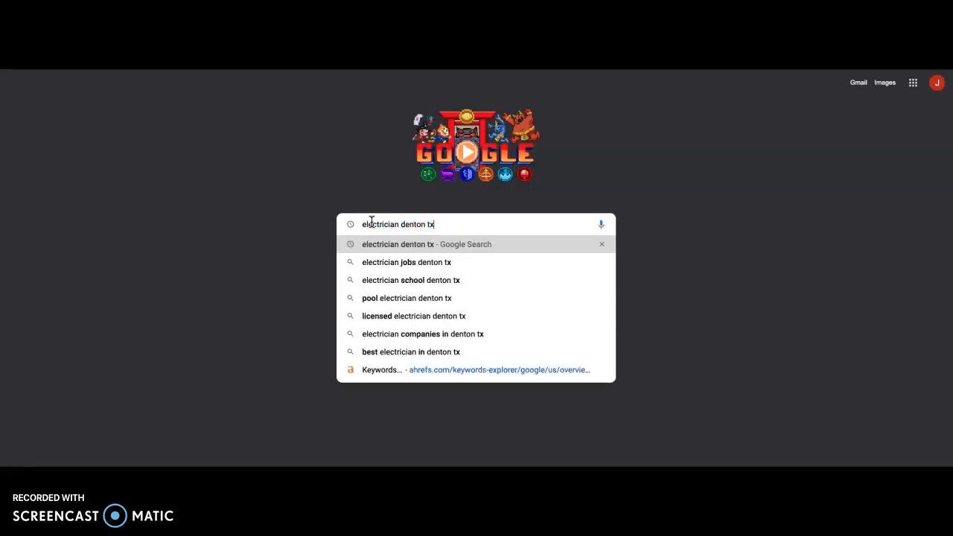
{"action": "key", "text": "Enter"}
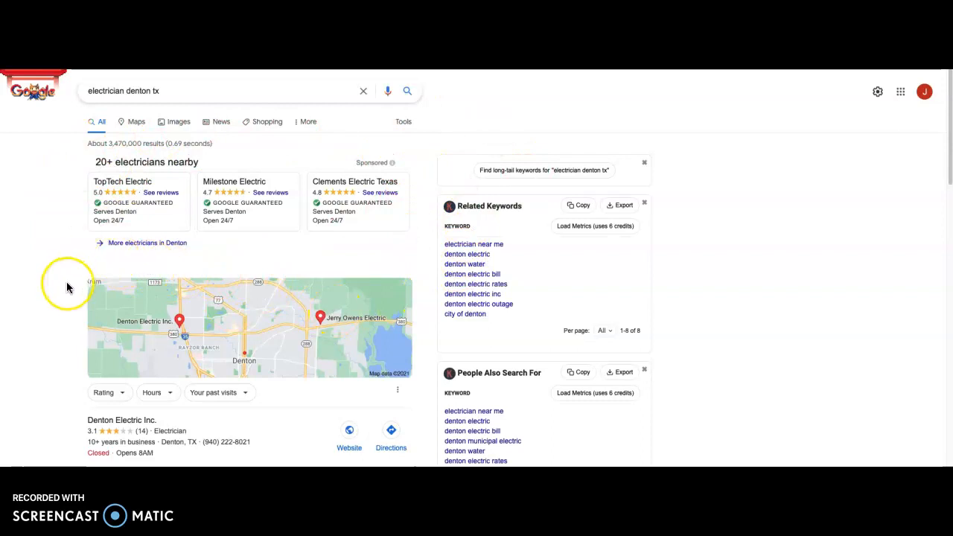
Step: Scroll to the map pack listings for Denton Electric Inc., Denton Mainline Electric and Jerry Owens Electric
{"action": "scroll", "scroll_direction": "down", "scroll_amount": 3}
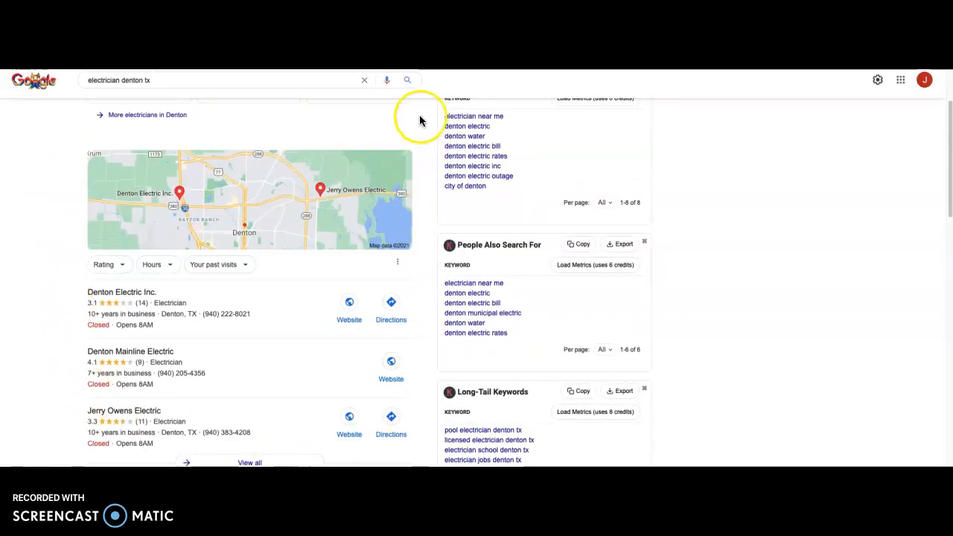
{"action": "mouse_move", "coordinate": [244, 155]}
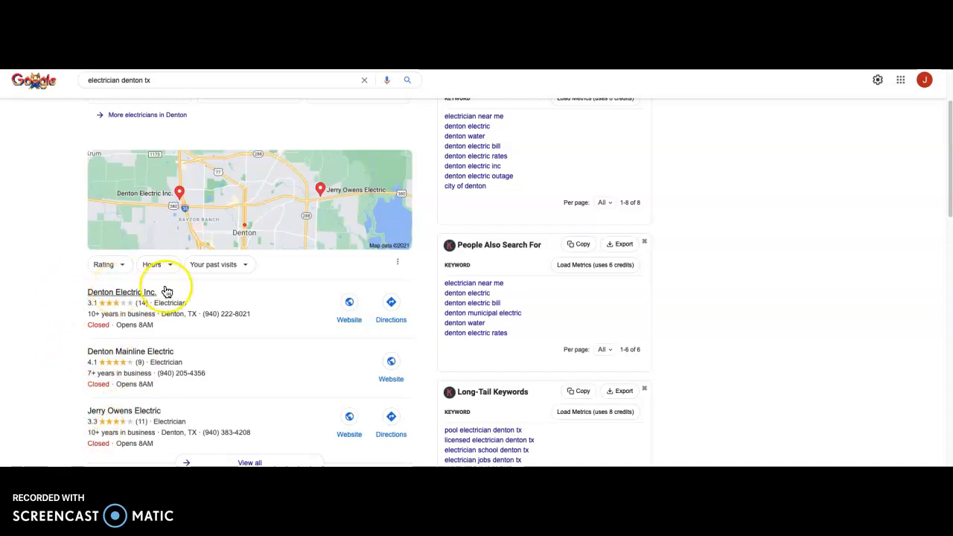
{"action": "mouse_move", "coordinate": [175, 200]}
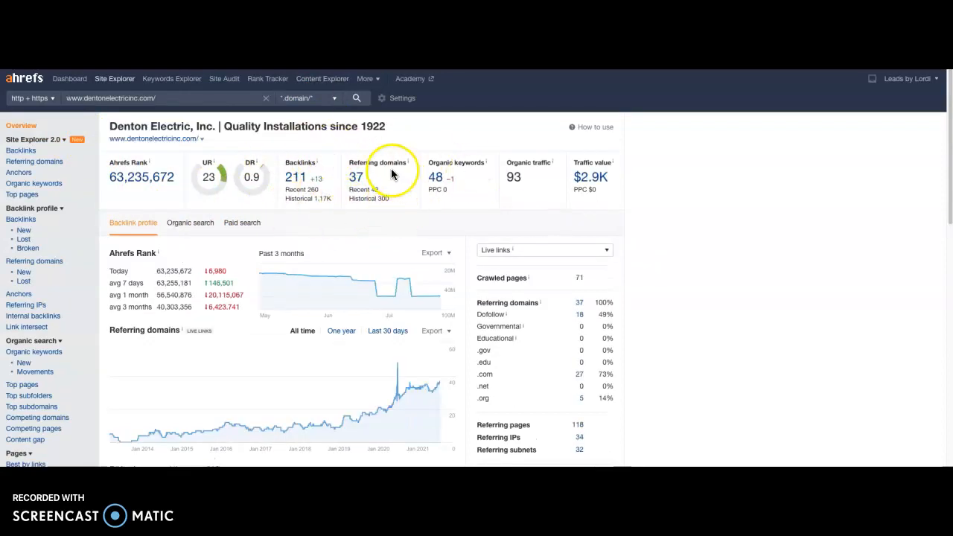
{"action": "mouse_move", "coordinate": [277, 162]}
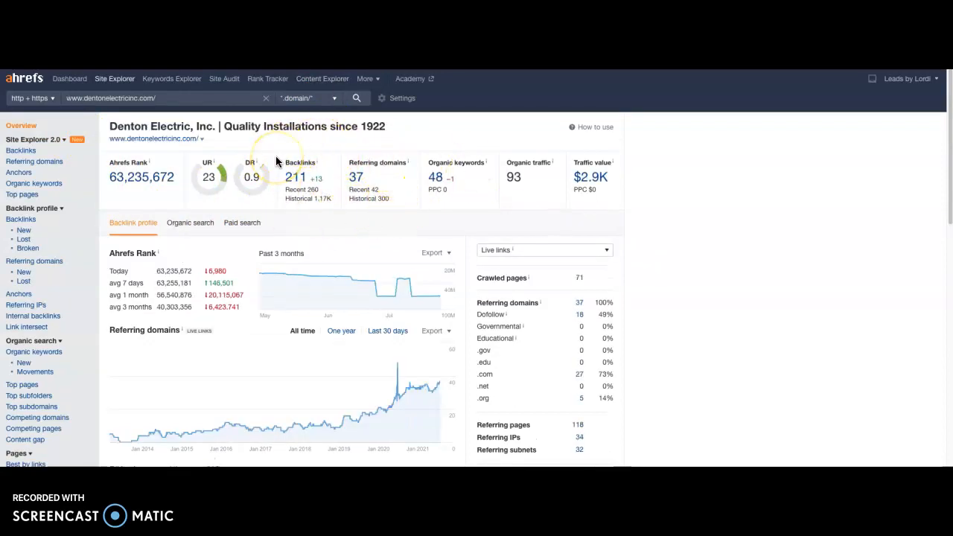